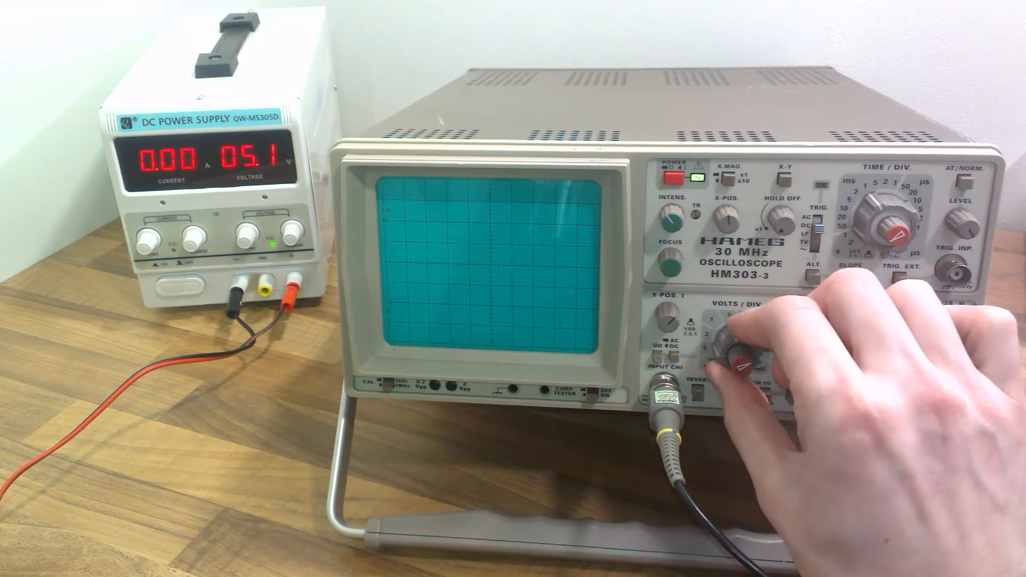
{"action": "left_click_drag", "start_coordinate": [752, 341], "coordinate": [732, 353]}
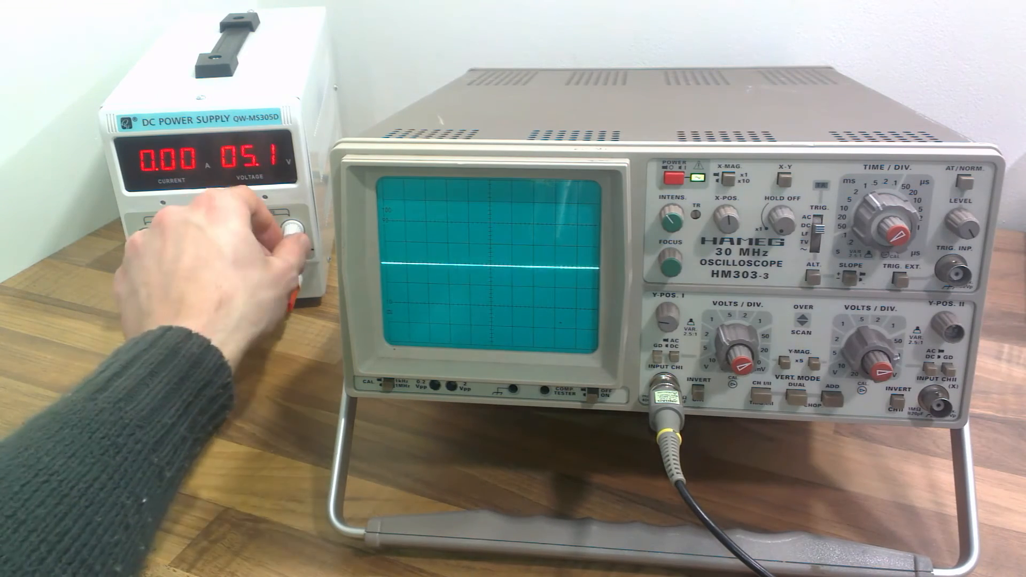
{"action": "left_click_drag", "start_coordinate": [288, 229], "coordinate": [256, 222]}
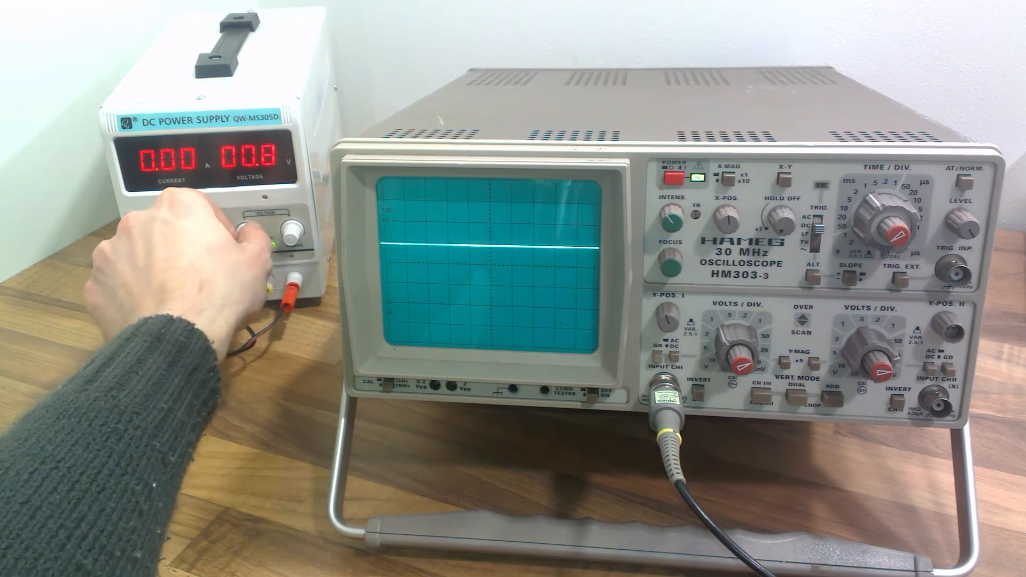
{"action": "left_click_drag", "start_coordinate": [248, 225], "coordinate": [252, 236]}
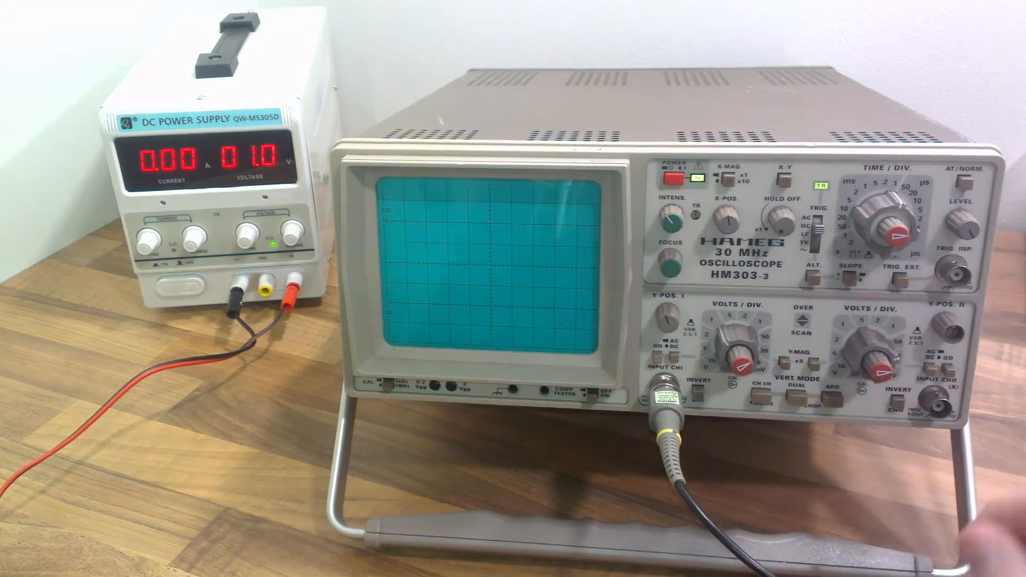
{"action": "left_click", "coordinate": [739, 340]}
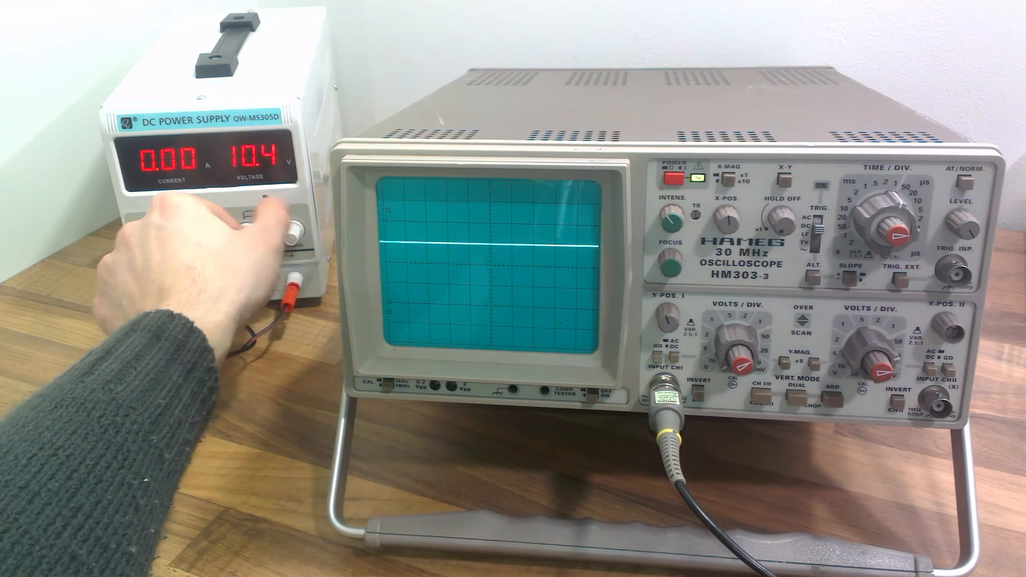
{"action": "left_click_drag", "start_coordinate": [262, 235], "coordinate": [288, 222]}
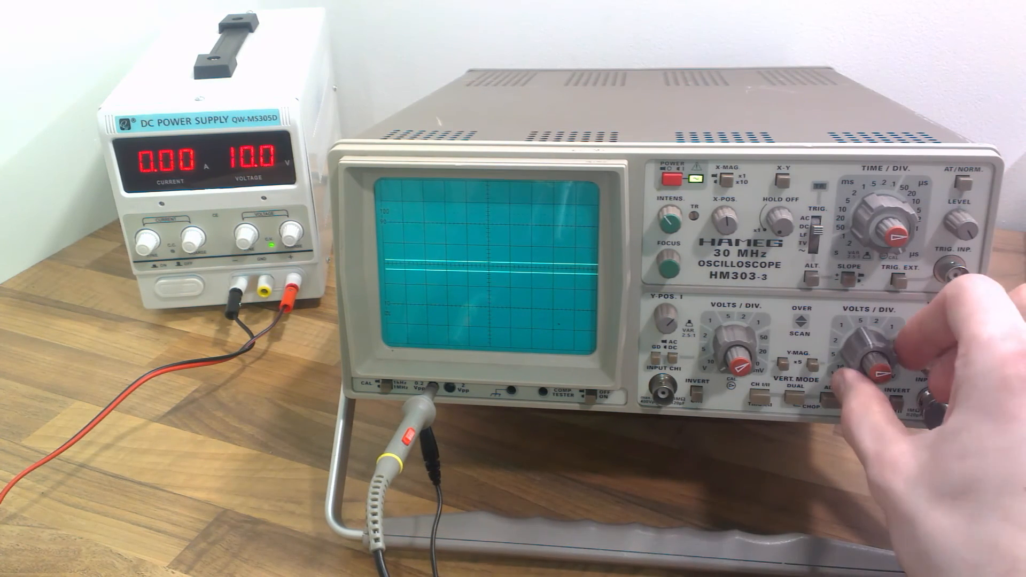
{"action": "left_click", "coordinate": [876, 347]}
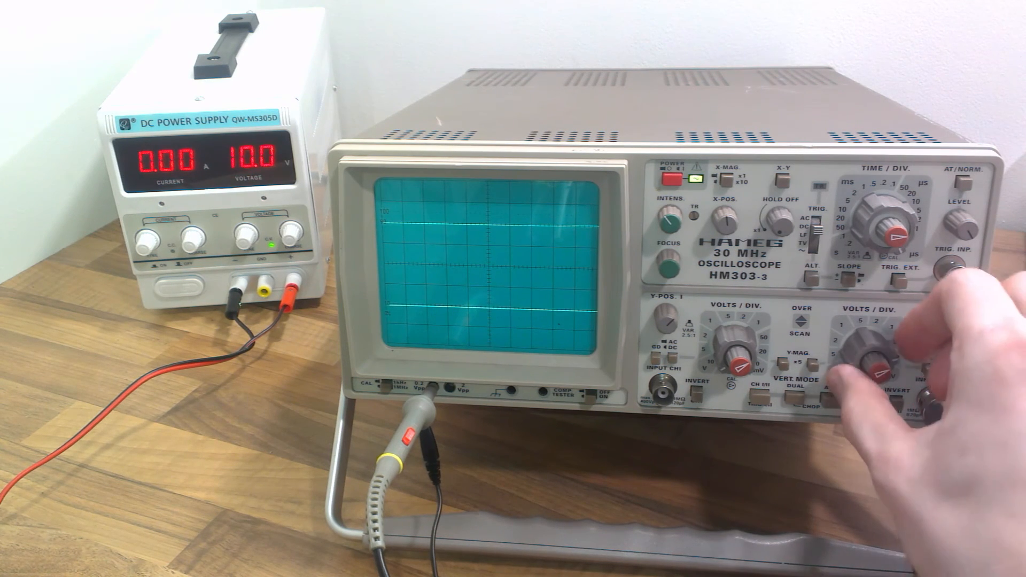
{"action": "left_click", "coordinate": [876, 354]}
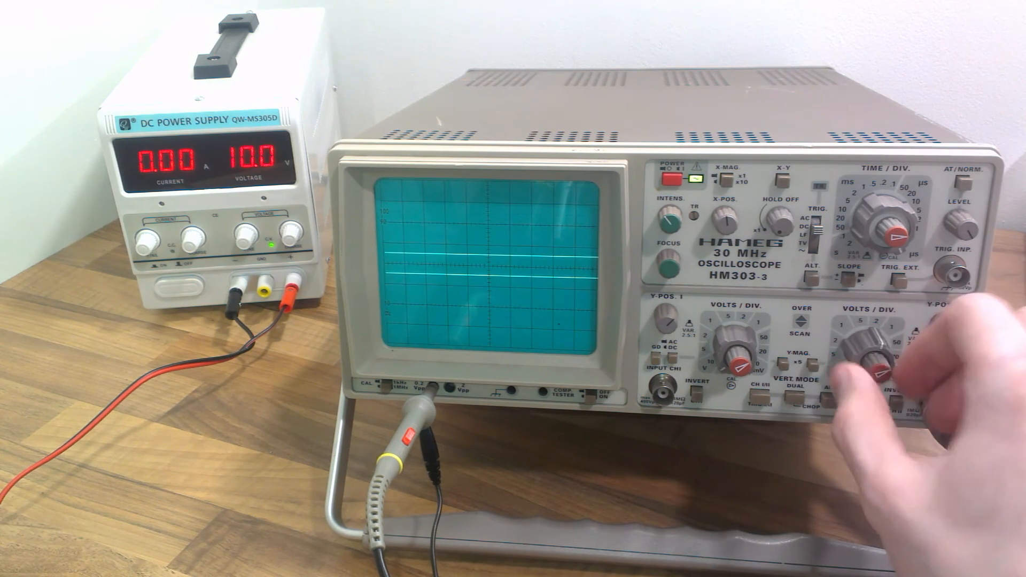